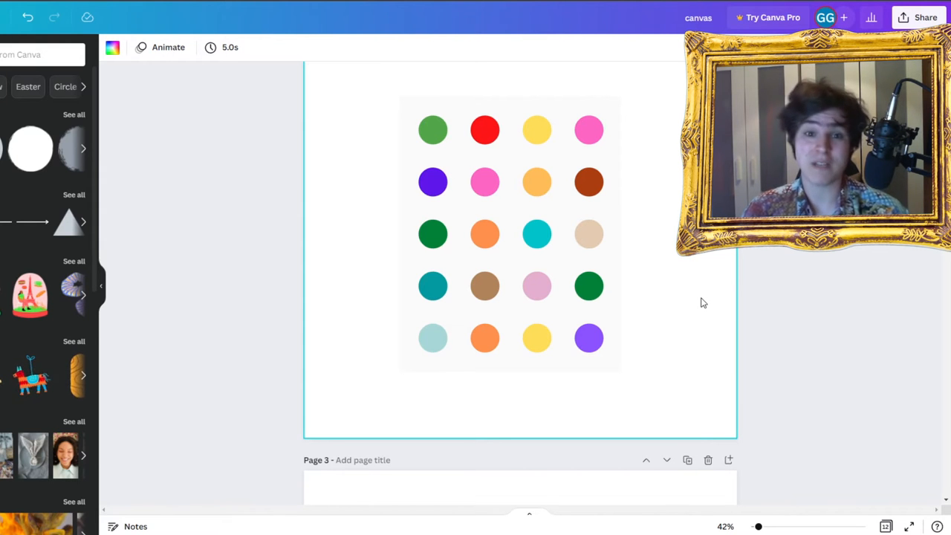
Step: Scroll through the elements library while searching for paper textures
scroll("down", 3)
type("paper")
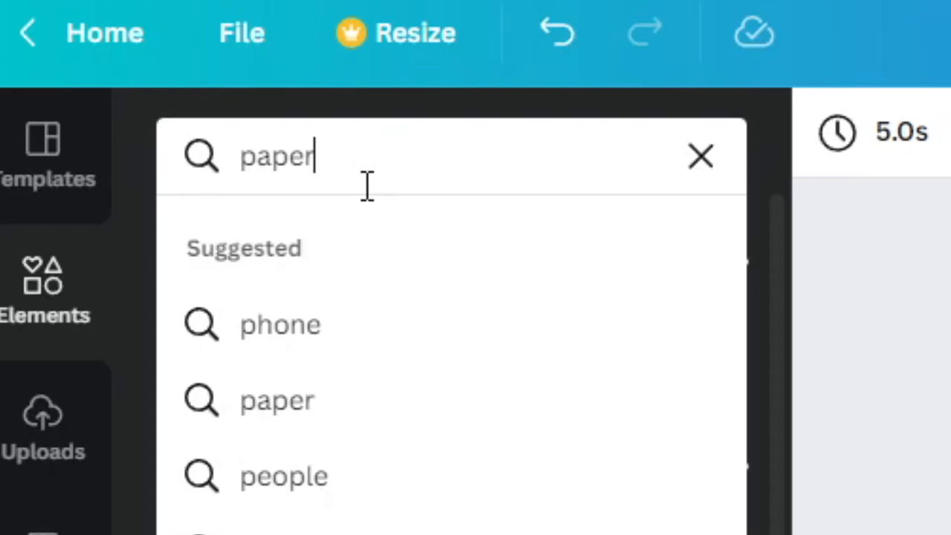
Step: Run the paper search and position the red arc at the paper's top left
key("Enter")
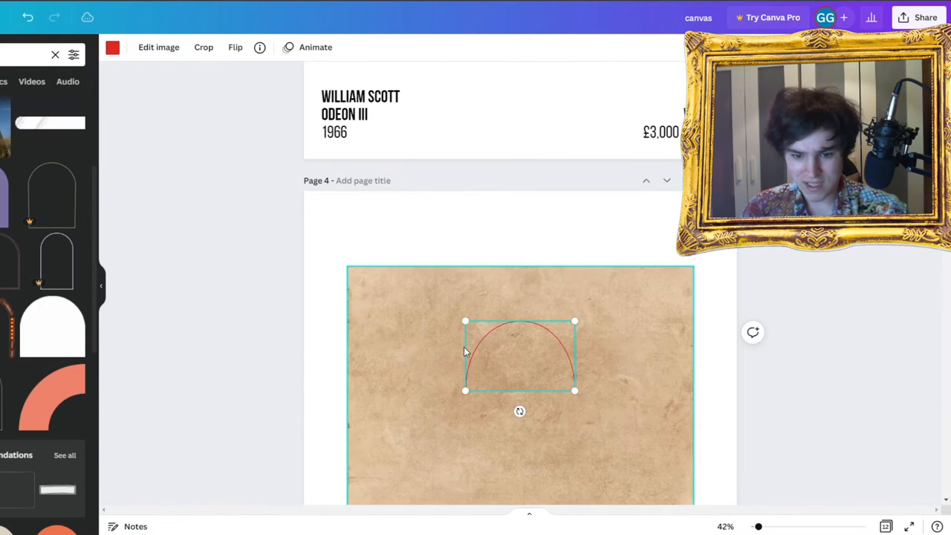
left_click_drag(520, 357, 435, 320)
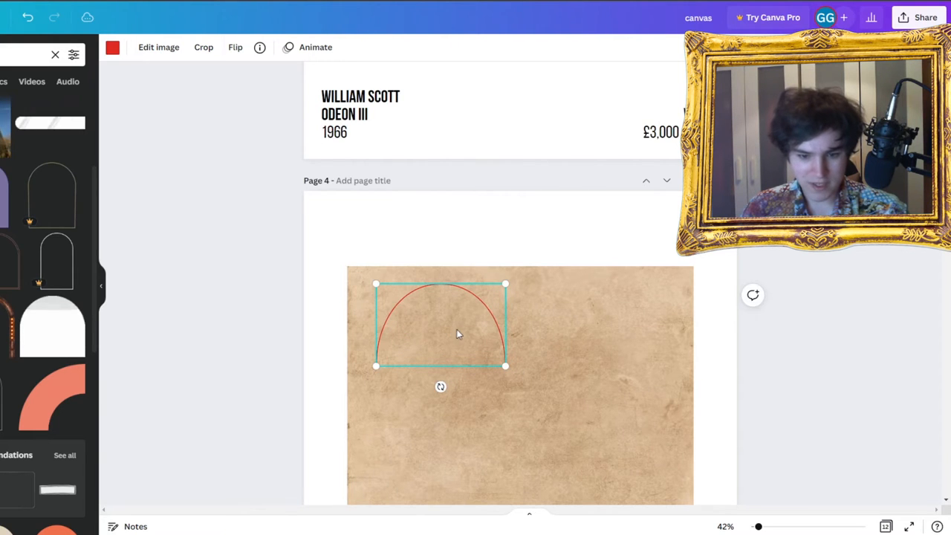
mouse_move(454, 329)
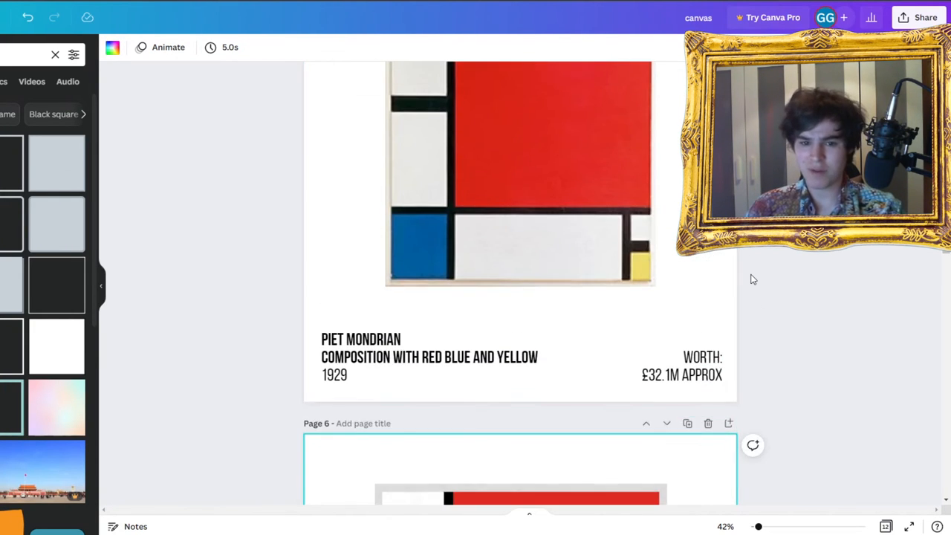
Step: Scroll up over the finished Mondrian red, blue and yellow composition
scroll("up", 3)
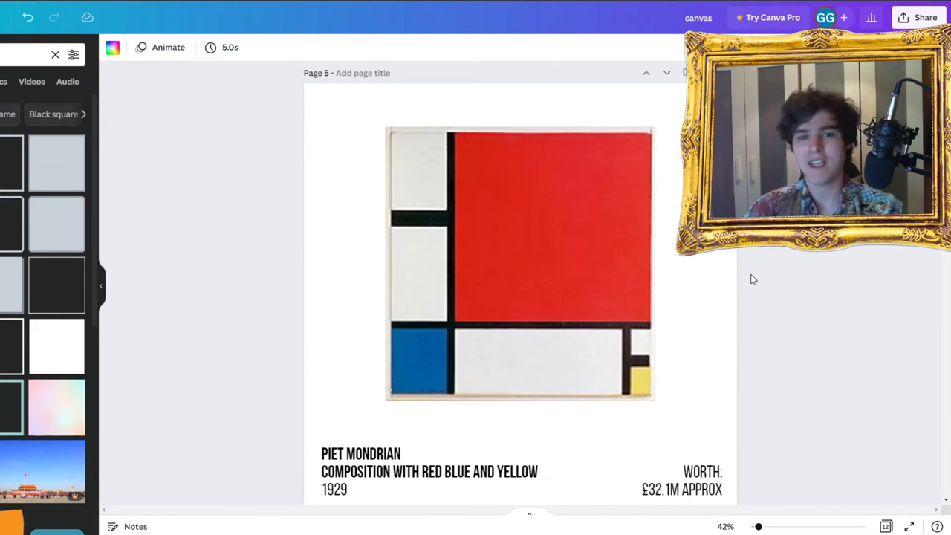